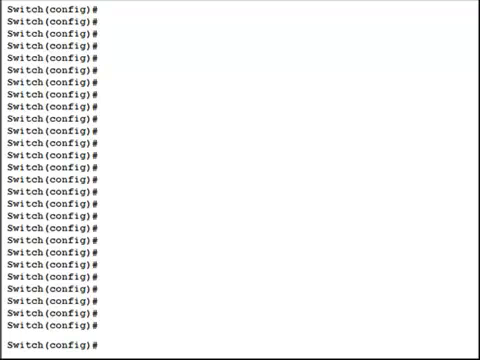
{"action": "mouse_move", "coordinate": [236, 350]}
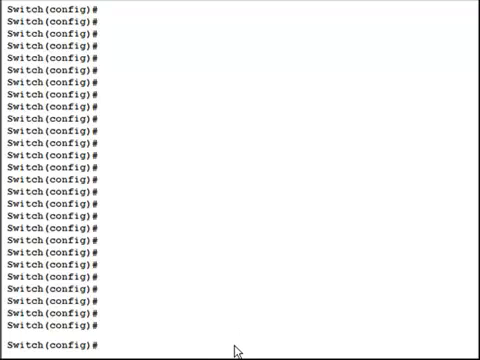
Enter interface configuration mode for VLAN 1.
{"action": "type", "text": "i"}
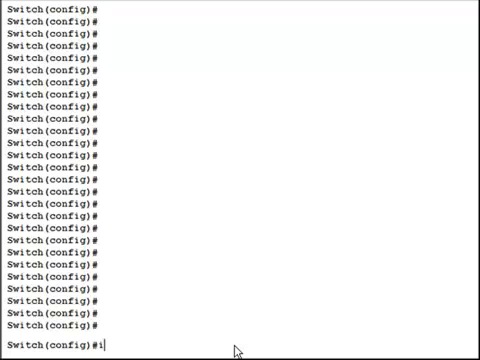
{"action": "type", "text": "interface"}
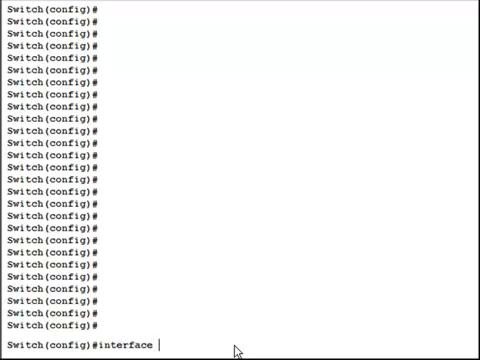
{"action": "type", "text": "vlan 1"}
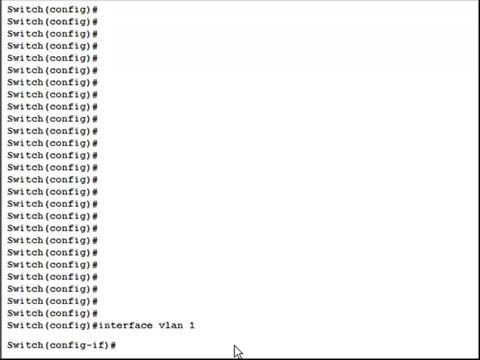
{"action": "mouse_move", "coordinate": [244, 348]}
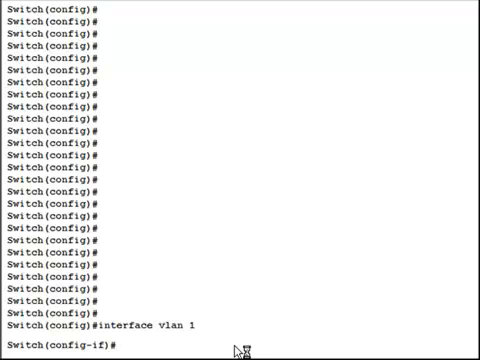
Assign VLAN 1 the address 192.168.2.200 with mask 255.255.255.0.
{"action": "type", "text": "ip addre"}
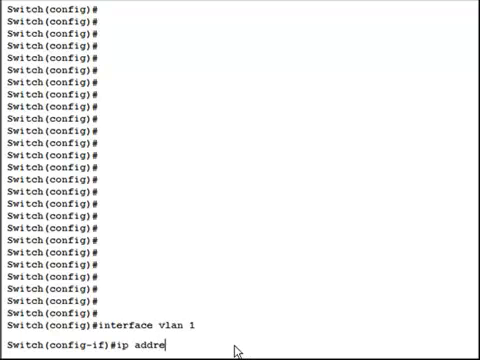
{"action": "type", "text": "ss 192"}
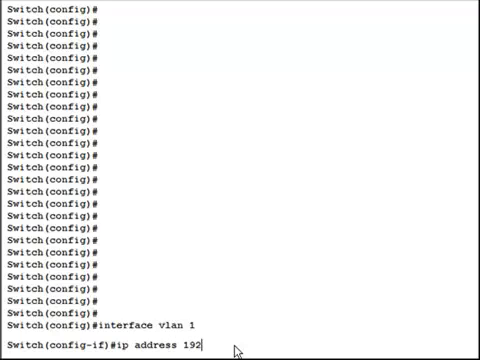
{"action": "type", "text": ".168."}
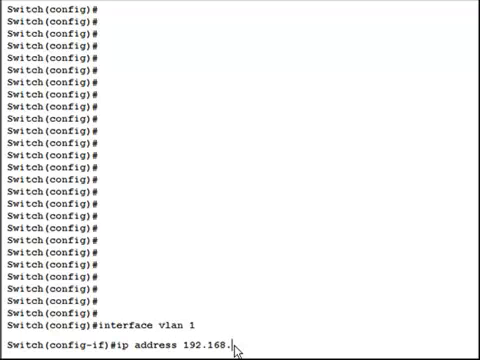
{"action": "type", "text": "2.2"}
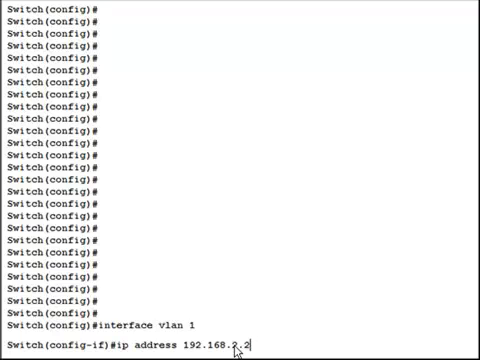
{"action": "type", "text": "00"}
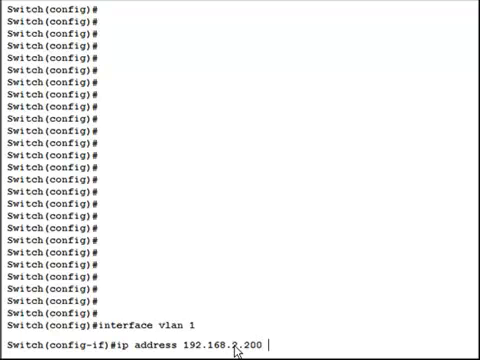
{"action": "type", "text": "255"}
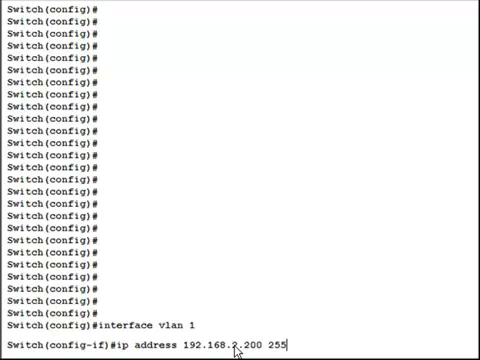
{"action": "type", "text": ".255.255.0"}
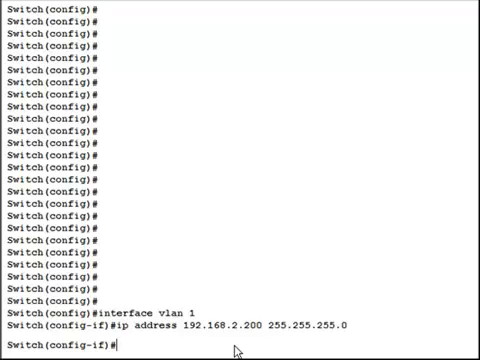
Enable the VLAN 1 interface with no shut.
{"action": "type", "text": "no shut"}
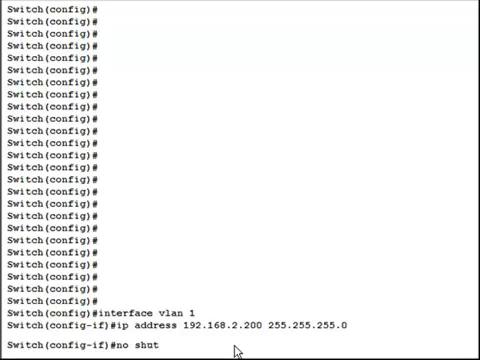
{"action": "key", "text": "enter"}
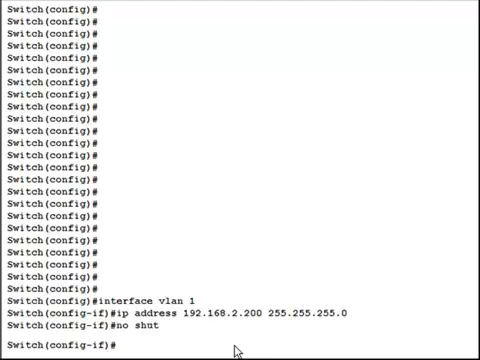
Set the switch's default gateway to 192.168.2.2 with ip default-gateway.
{"action": "type", "text": "ip"}
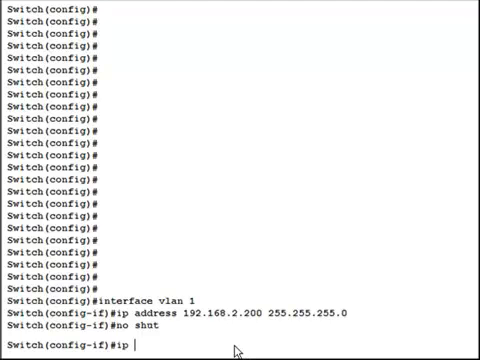
{"action": "type", "text": "defau"}
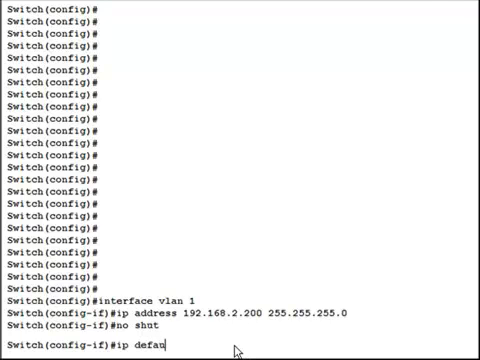
{"action": "type", "text": "lt-ga"}
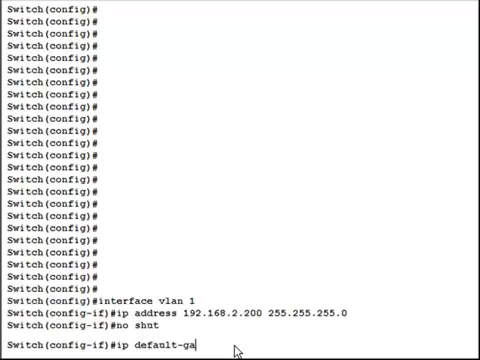
{"action": "type", "text": "wa"}
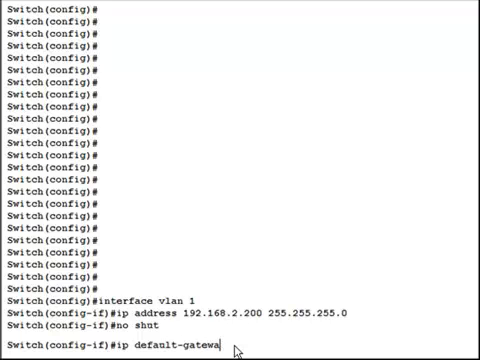
{"action": "type", "text": "y"}
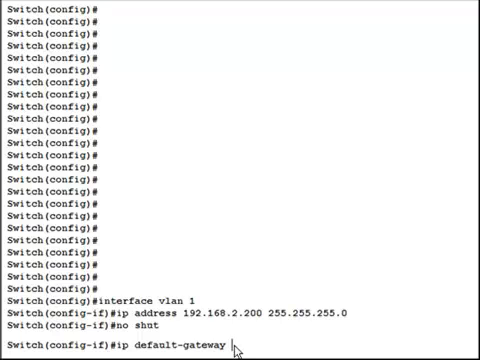
{"action": "type", "text": "192."}
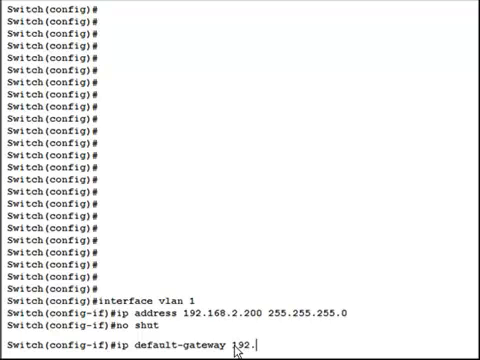
{"action": "type", "text": "168"}
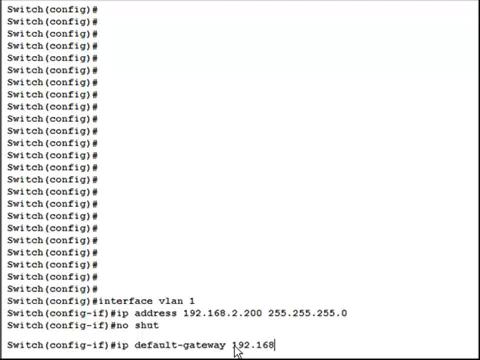
{"action": "type", "text": ".2.2"}
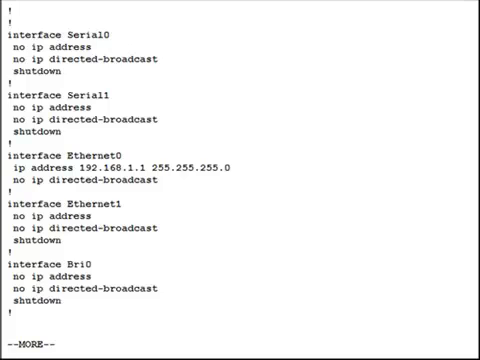
{"action": "mouse_move", "coordinate": [348, 304]}
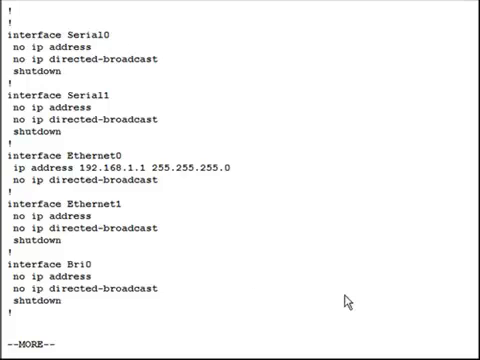
{"action": "mouse_move", "coordinate": [348, 300]}
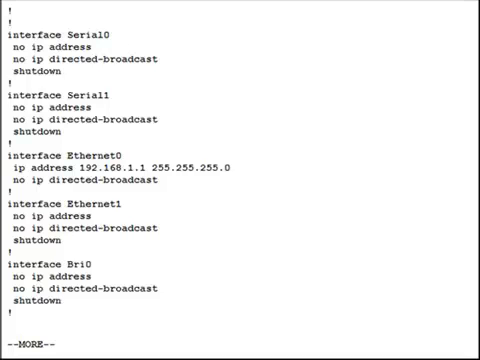
{"action": "mouse_move", "coordinate": [376, 312]}
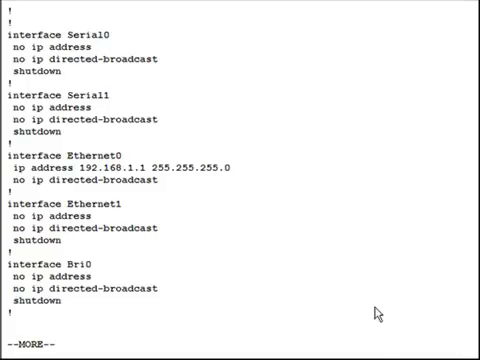
Page through the remaining show run output until the privileged prompt returns.
{"action": "key", "text": "space"}
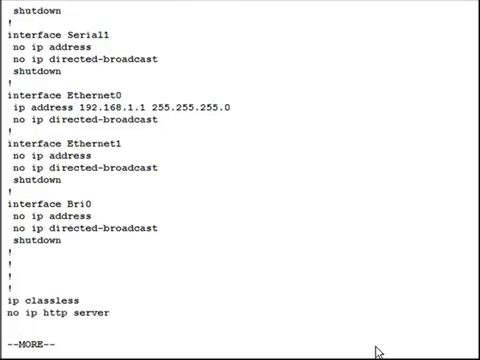
{"action": "key", "text": "space"}
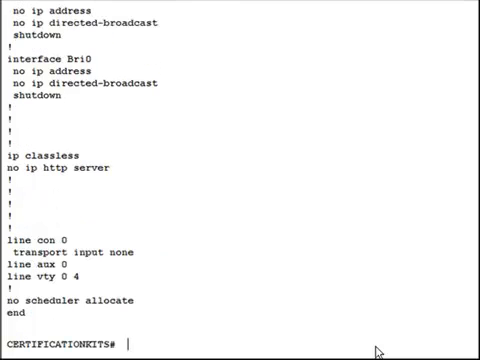
Enter global configuration mode and select interface Ethernet1.
{"action": "type", "text": "config t"}
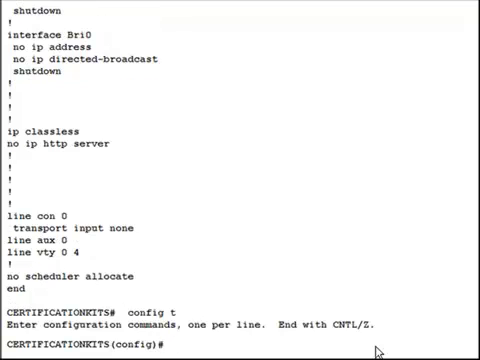
{"action": "type", "text": "interface ethe"}
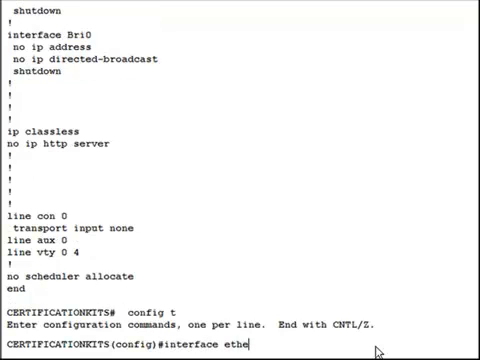
{"action": "type", "text": "net1"}
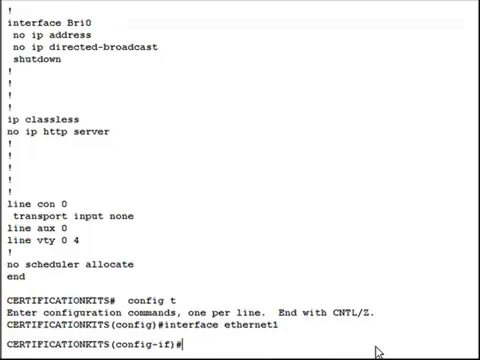
Assign Ethernet1 the address 192.168.2.1 with mask 255.255.255.0.
{"action": "type", "text": "ip a"}
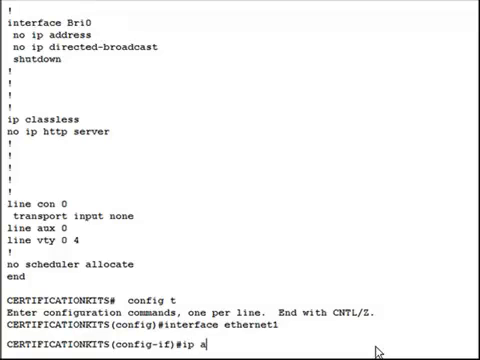
{"action": "type", "text": "ddress 1"}
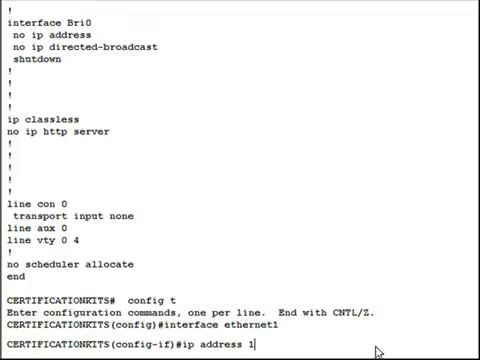
{"action": "type", "text": "92."}
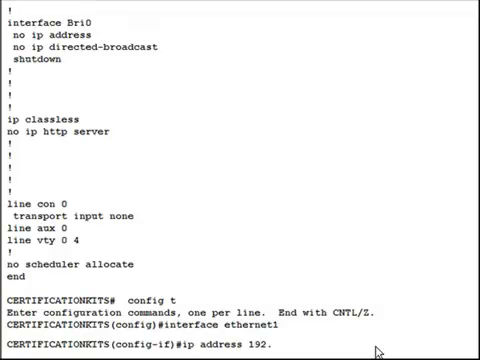
{"action": "type", "text": ".168.2"}
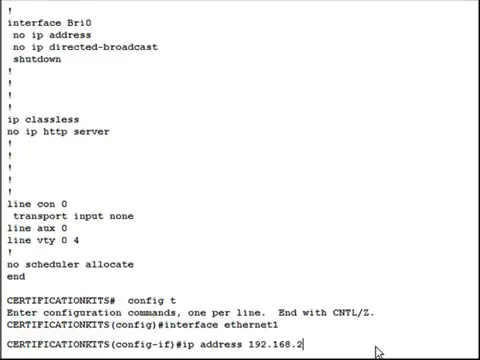
{"action": "type", "text": ".1 255.255.255.0"}
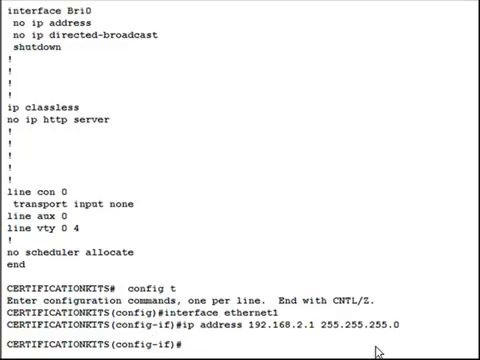
Bring Ethernet1 up with no shutdown.
{"action": "type", "text": "no sh"}
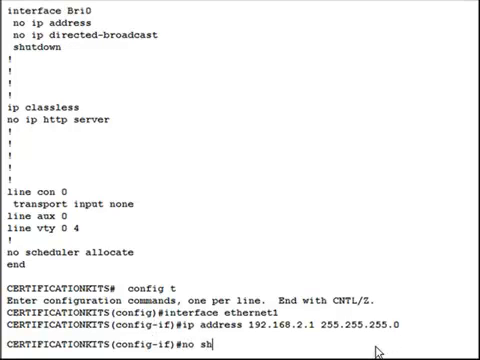
{"action": "type", "text": "utdown"}
{"action": "type", "text": "exi"}
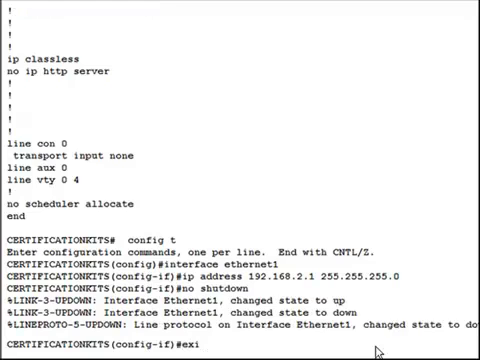
Exit to privileged EXEC and display the running configuration with sh run.
{"action": "key", "text": "Return"}
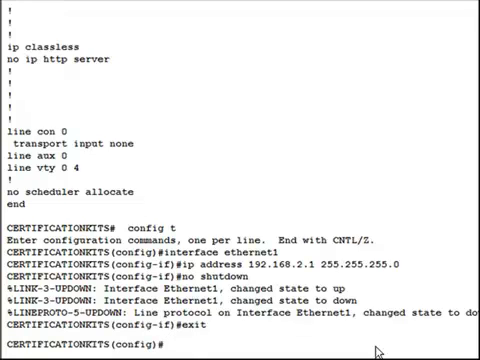
{"action": "key", "text": "Return"}
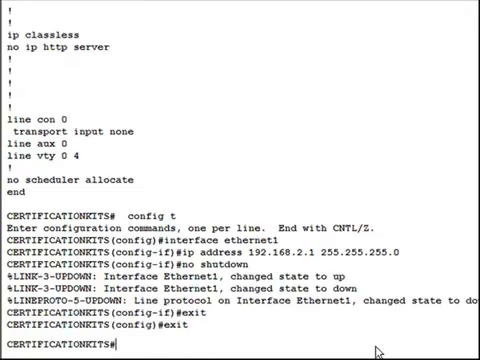
{"action": "type", "text": "c"}
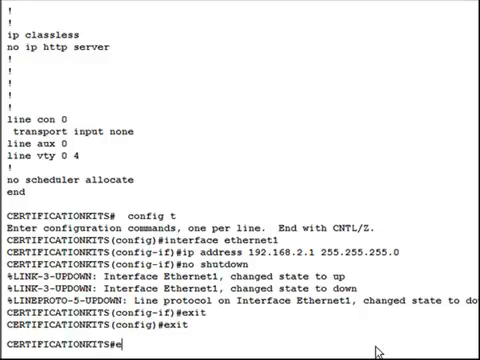
{"action": "type", "text": "sh run"}
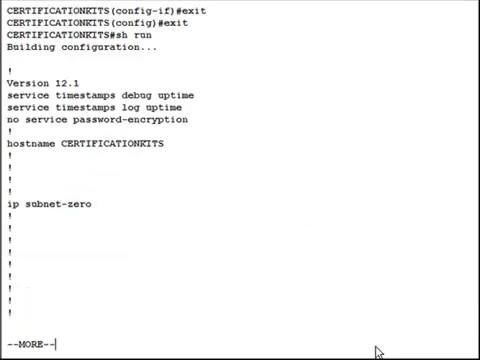
Show the next page of the running configuration to check Ethernet1's settings.
{"action": "key", "text": "space"}
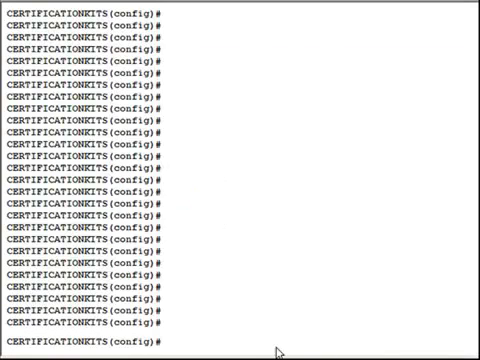
{"action": "mouse_move", "coordinate": [280, 348]}
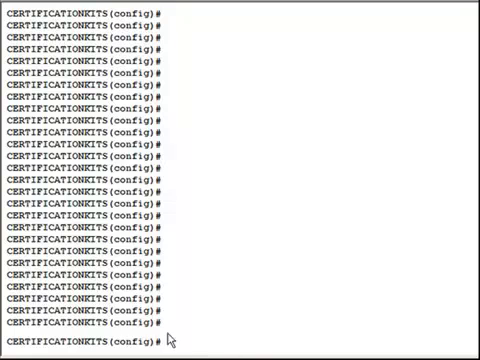
Start the ip name-server command with a partial DNS address 192.11.
{"action": "type", "text": "i"}
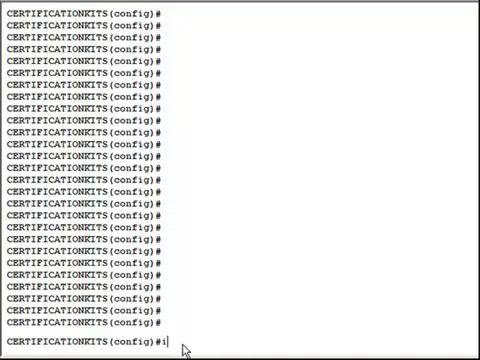
{"action": "type", "text": "ip name"}
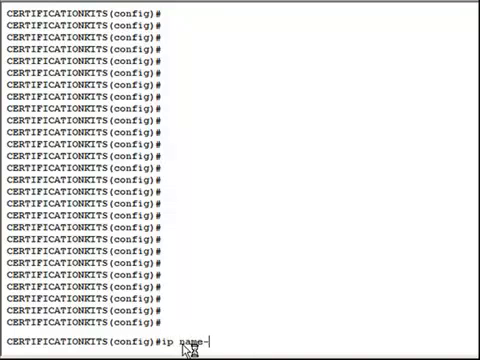
{"action": "type", "text": "-server"}
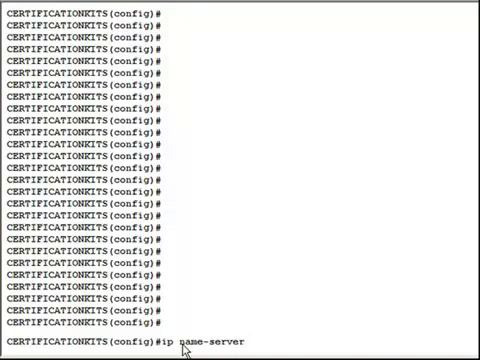
{"action": "type", "text": "192.1"}
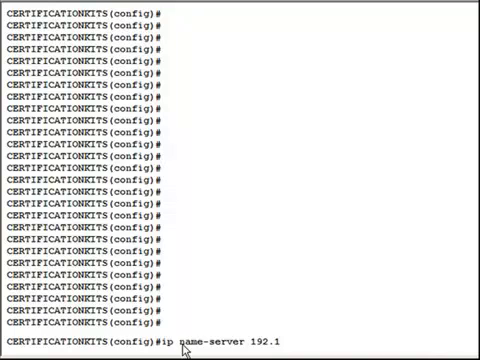
{"action": "type", "text": "1"}
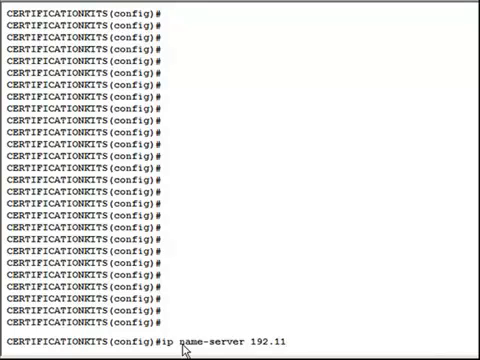